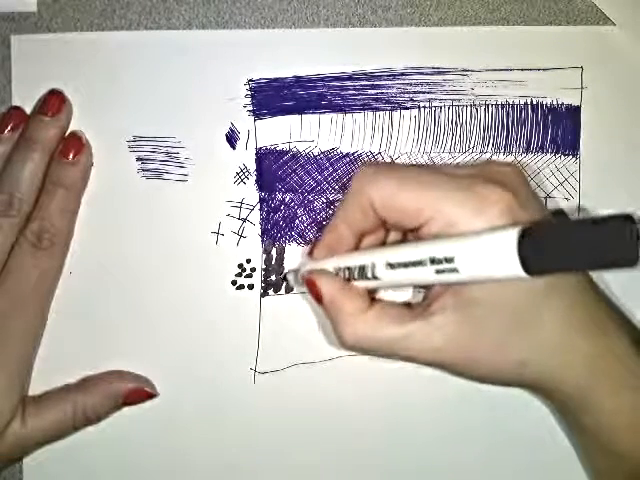
pyautogui.moveTo(400, 290)
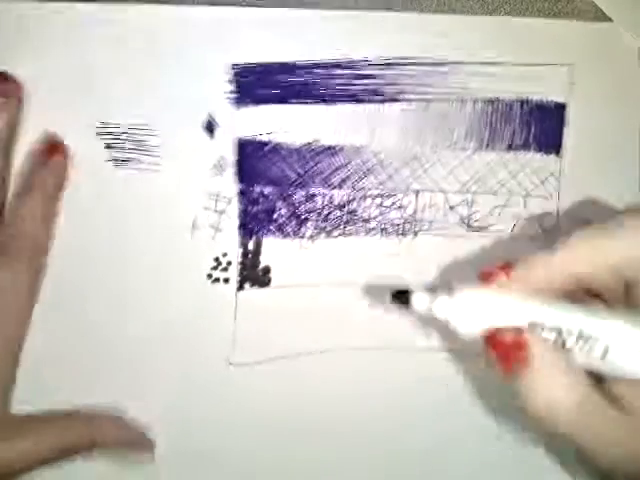